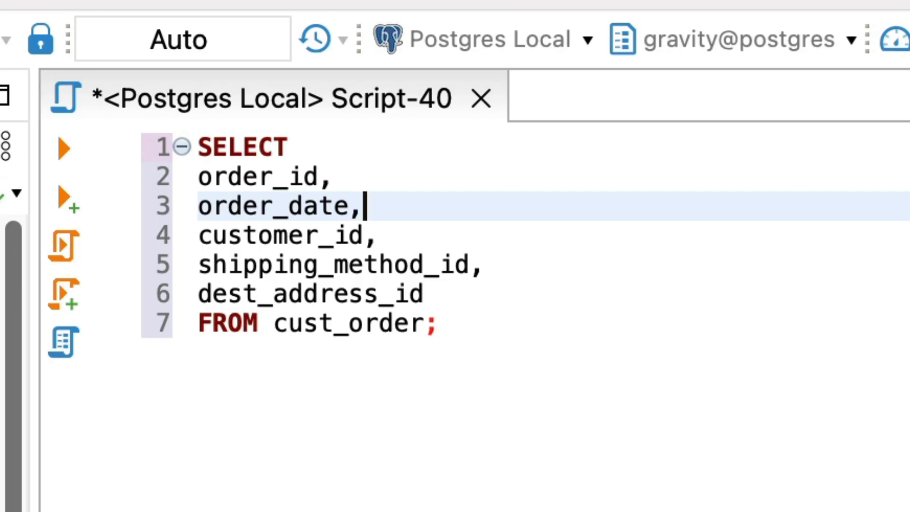
{"action": "type", "text": "NOW()"}
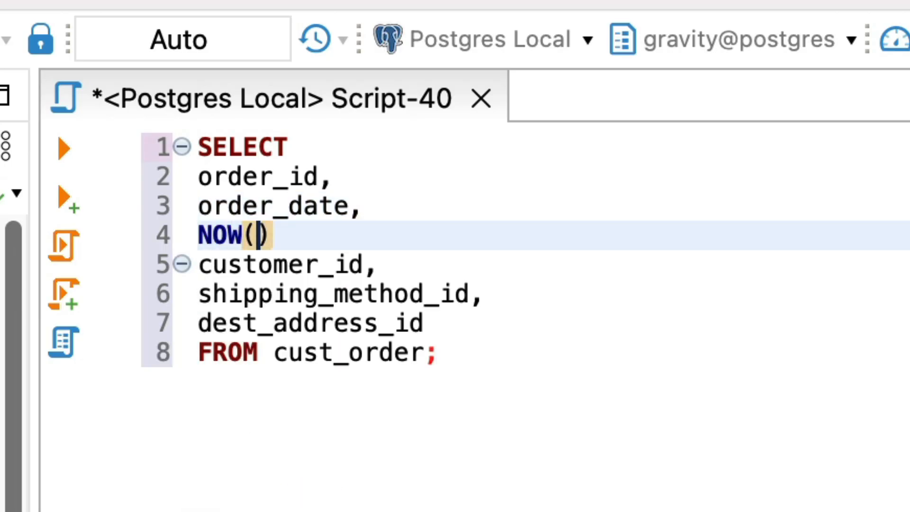
{"action": "type", "text": "- order_da"}
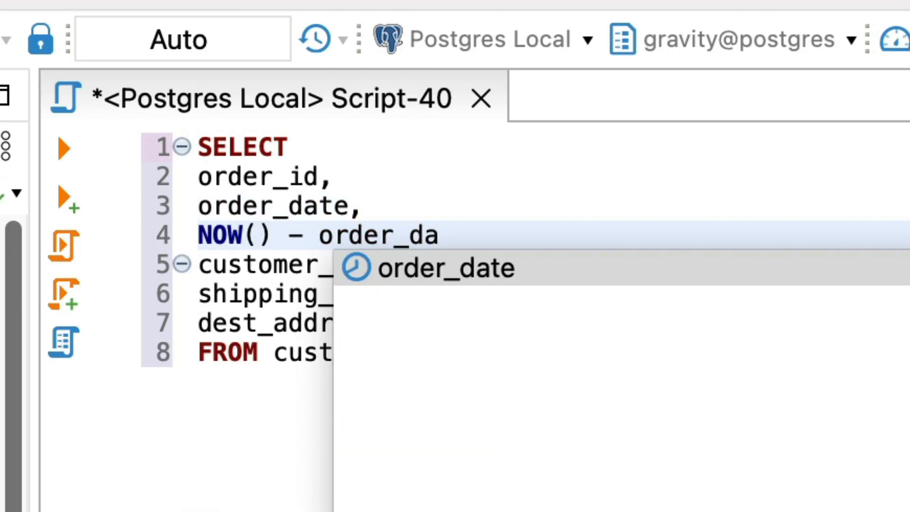
{"action": "type", "text": "te AS o"}
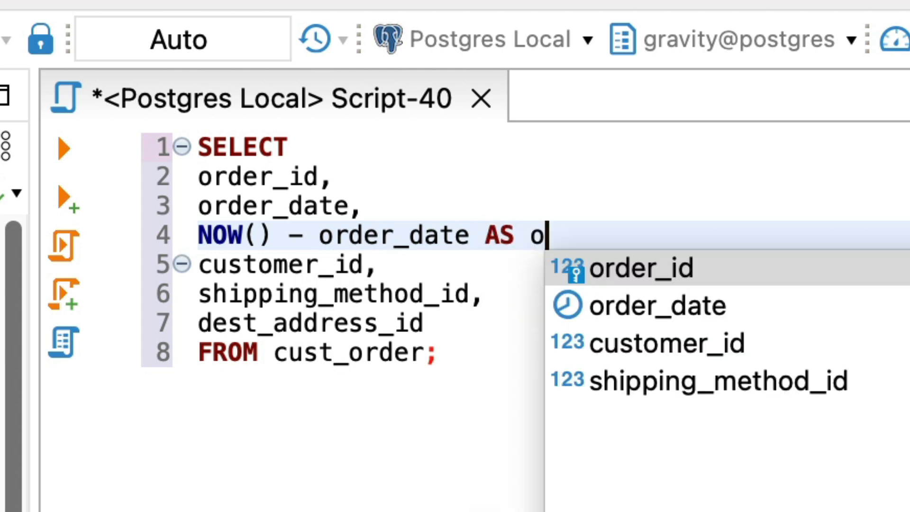
{"action": "type", "text": "rder_age,"}
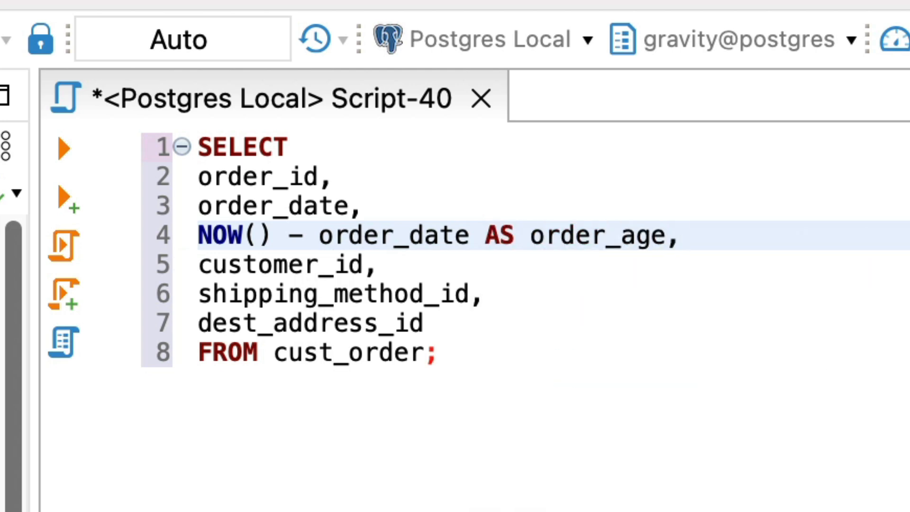